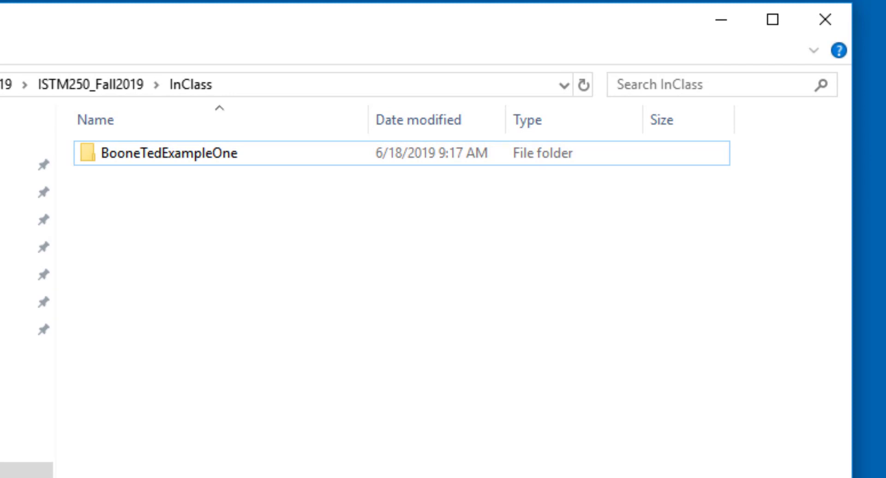
Browse the BooneTedExampleOne folder and its inner project folder, then return to InClass.
{"action": "left_click", "coordinate": [170, 153]}
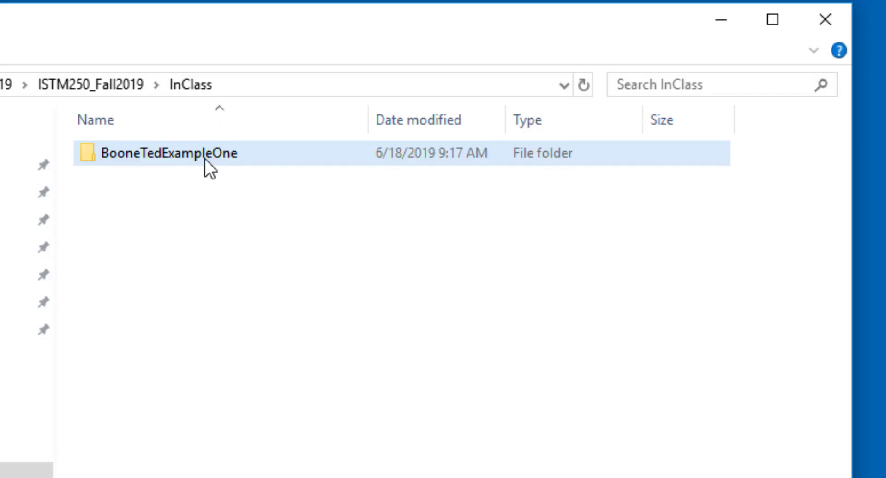
{"action": "double_click", "coordinate": [164, 153]}
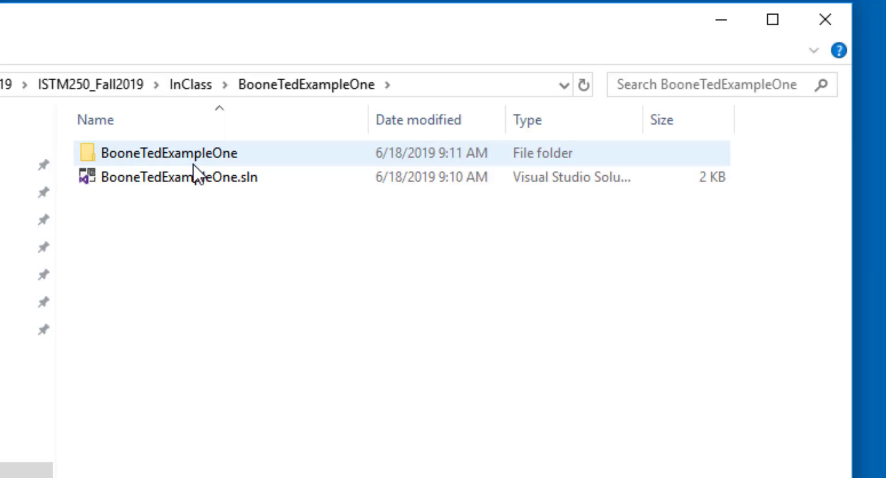
{"action": "left_click", "coordinate": [164, 153]}
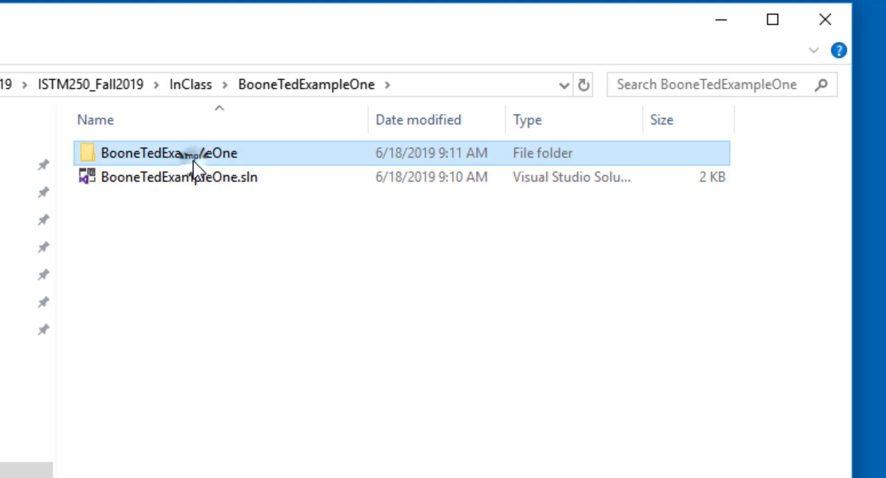
{"action": "double_click", "coordinate": [165, 154]}
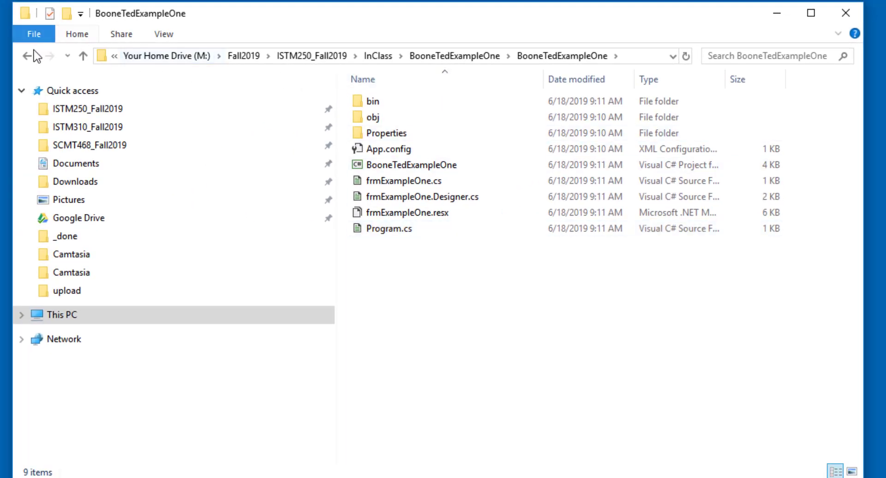
{"action": "left_click", "coordinate": [22, 55]}
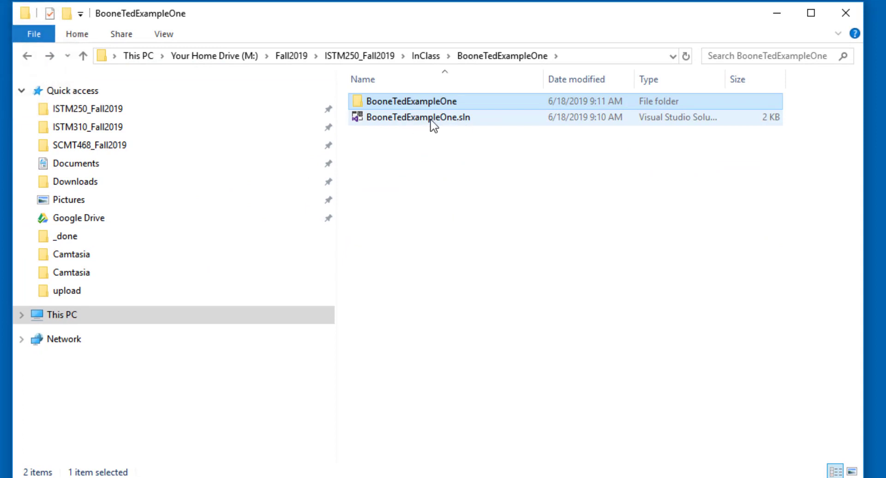
{"action": "mouse_move", "coordinate": [434, 122]}
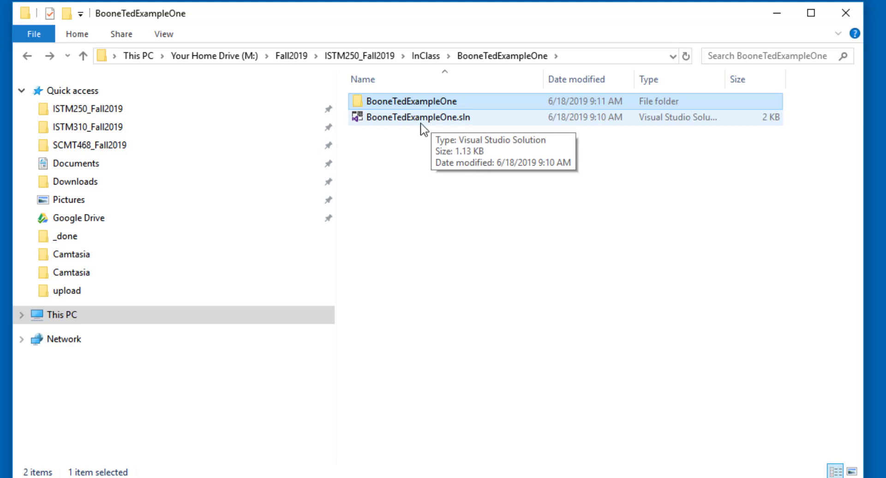
{"action": "left_click", "coordinate": [11, 56]}
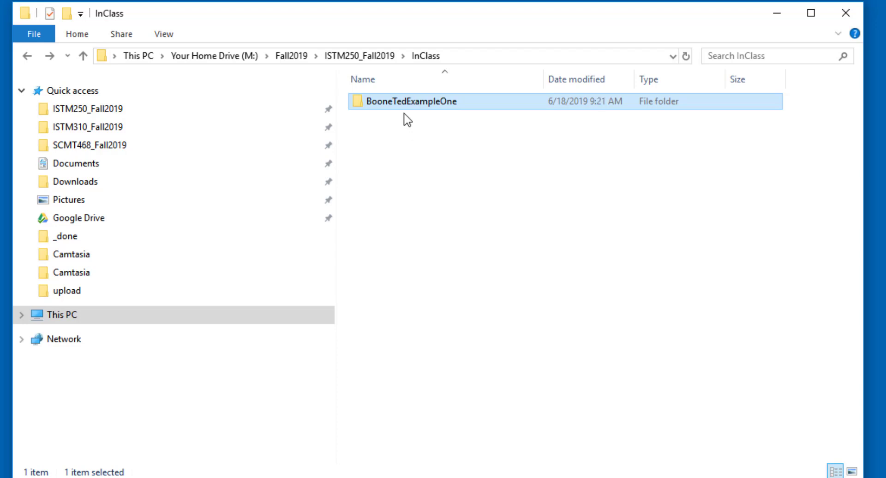
Copy the BooneTedExampleOne folder and paste it into InClass as 'BooneTedExampleOne - Copy'.
{"action": "right_click", "coordinate": [410, 101]}
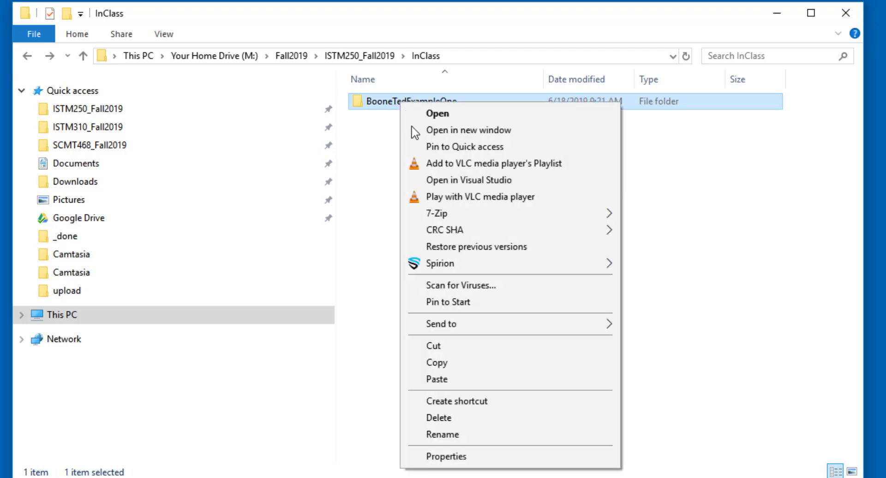
{"action": "left_click", "coordinate": [396, 192]}
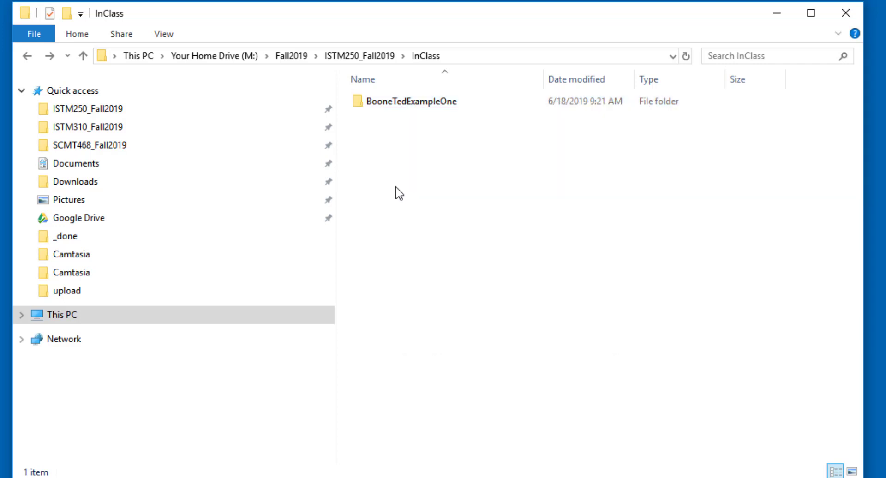
{"action": "right_click", "coordinate": [398, 194]}
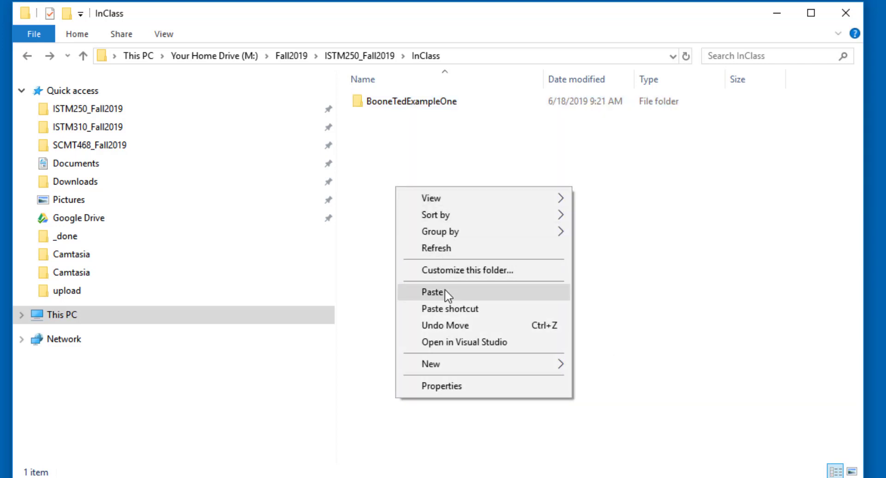
{"action": "left_click", "coordinate": [433, 292]}
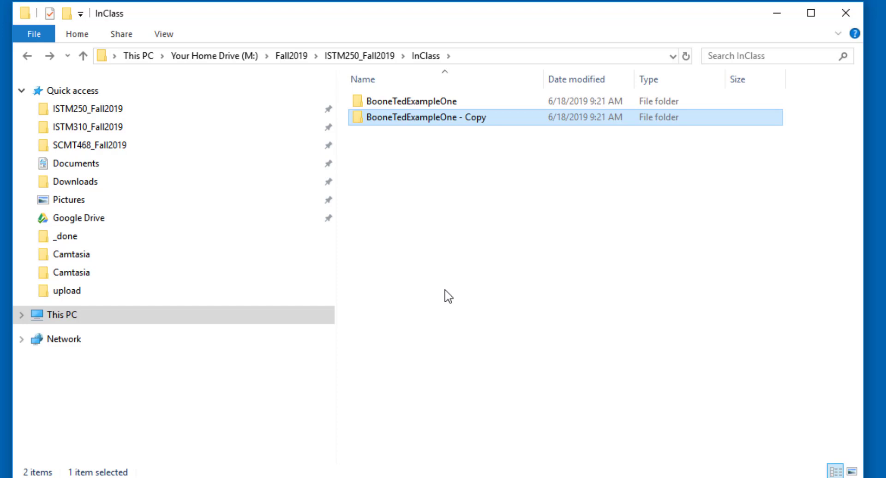
{"action": "key", "text": "ctrl+v"}
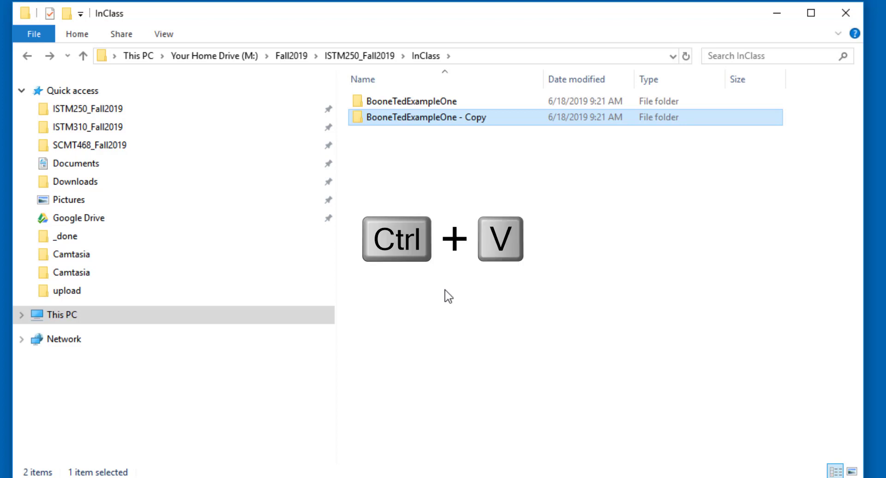
{"action": "key", "text": "ctrl+v"}
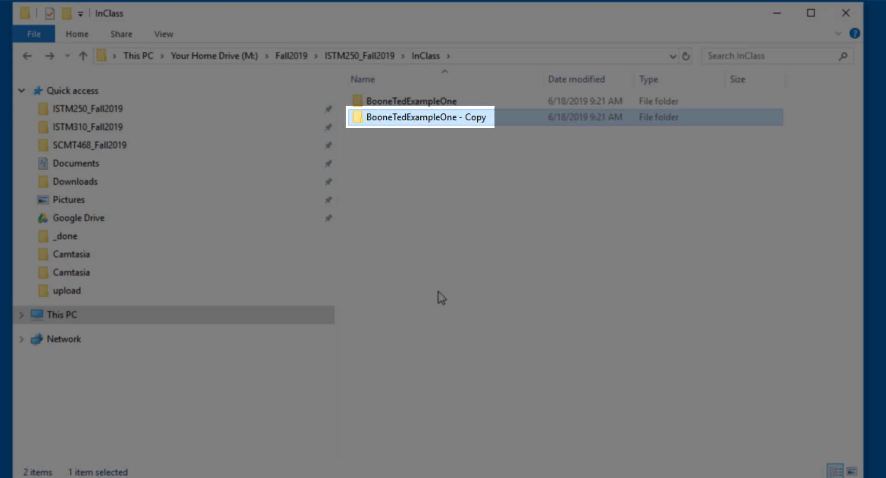
Open the copied folder's BooneTedExampleOne.sln in Visual Studio, accepting the security warning.
{"action": "double_click", "coordinate": [420, 117]}
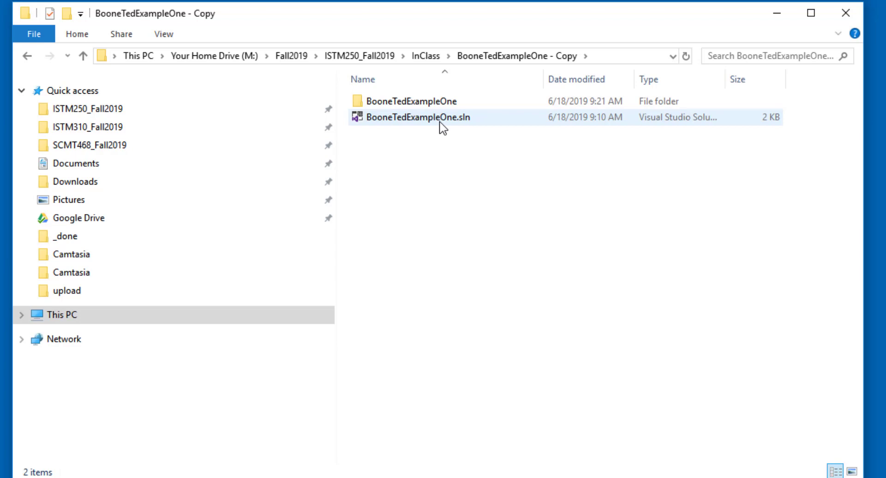
{"action": "left_click", "coordinate": [418, 118]}
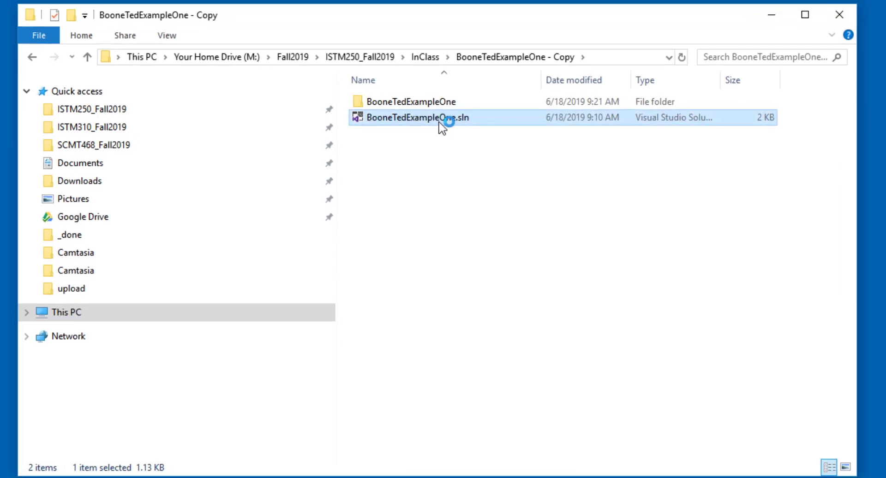
{"action": "double_click", "coordinate": [441, 117]}
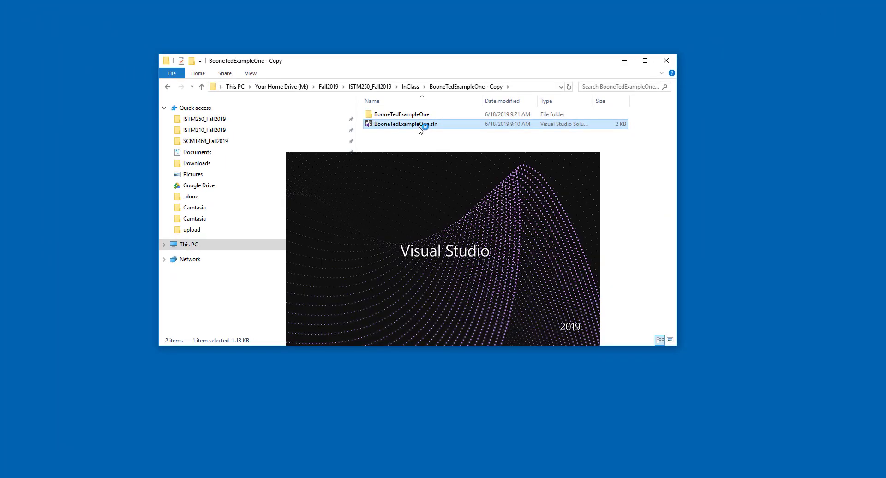
{"action": "double_click", "coordinate": [405, 125]}
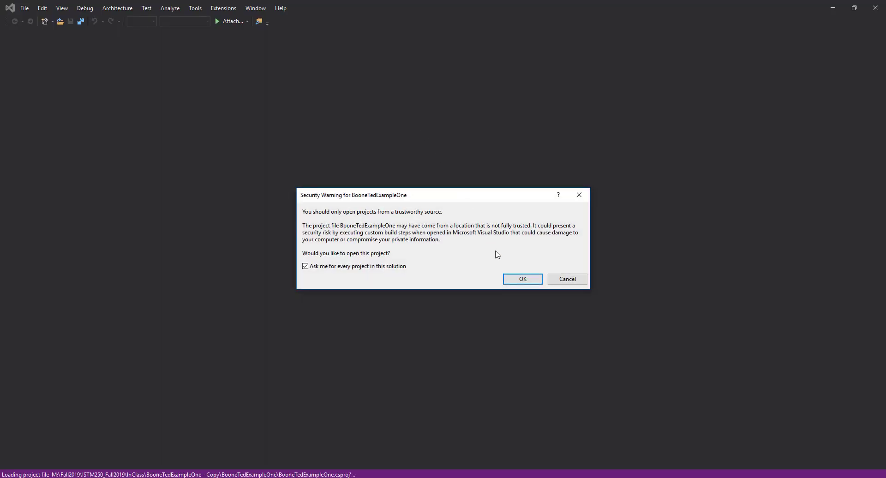
{"action": "left_click", "coordinate": [522, 279]}
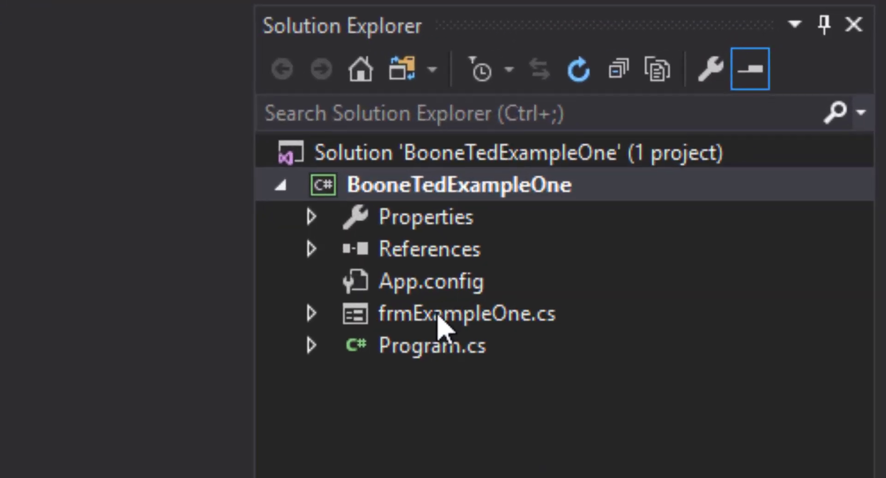
Open frmExampleOne.cs in the designer, showing the Example One form.
{"action": "left_click", "coordinate": [465, 314]}
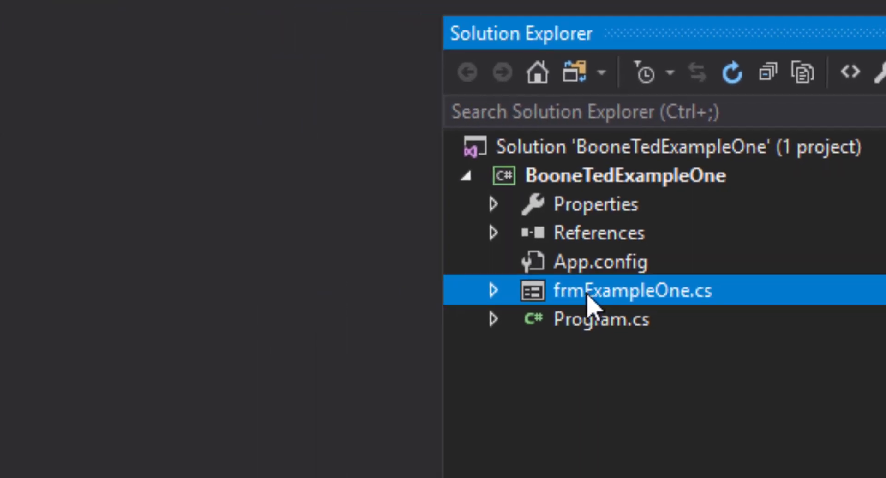
{"action": "double_click", "coordinate": [633, 290]}
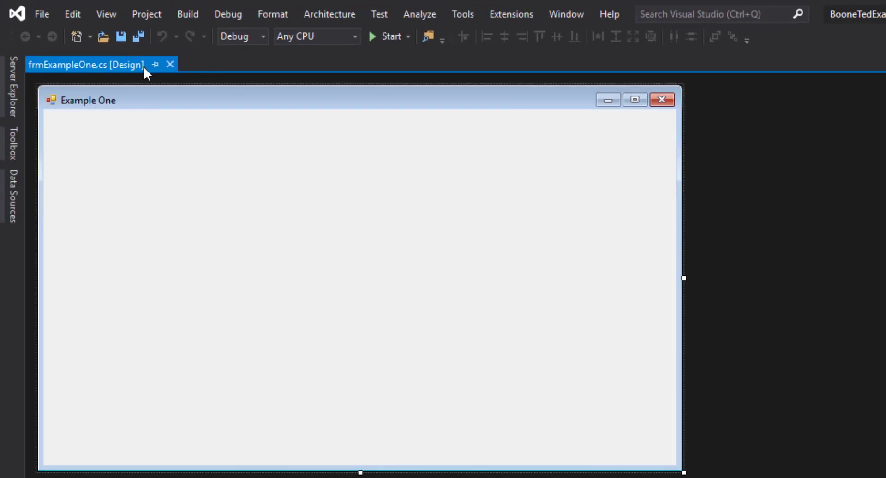
{"action": "mouse_move", "coordinate": [32, 302]}
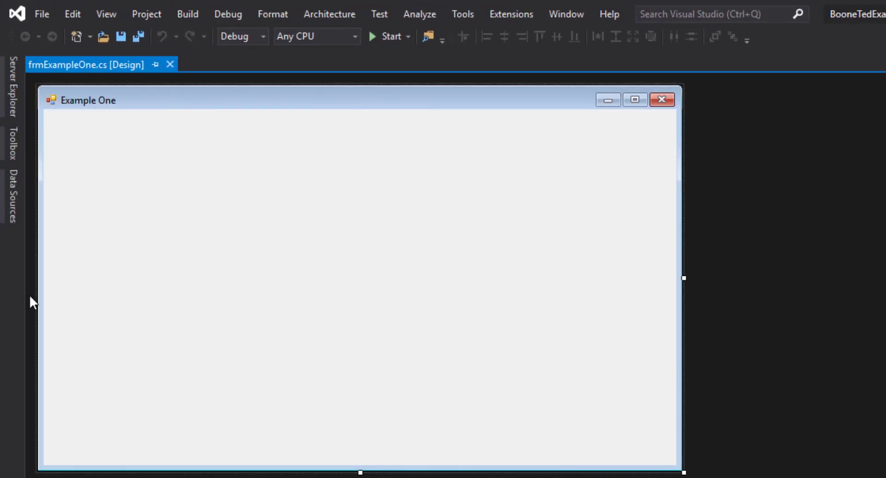
{"action": "mouse_move", "coordinate": [87, 119]}
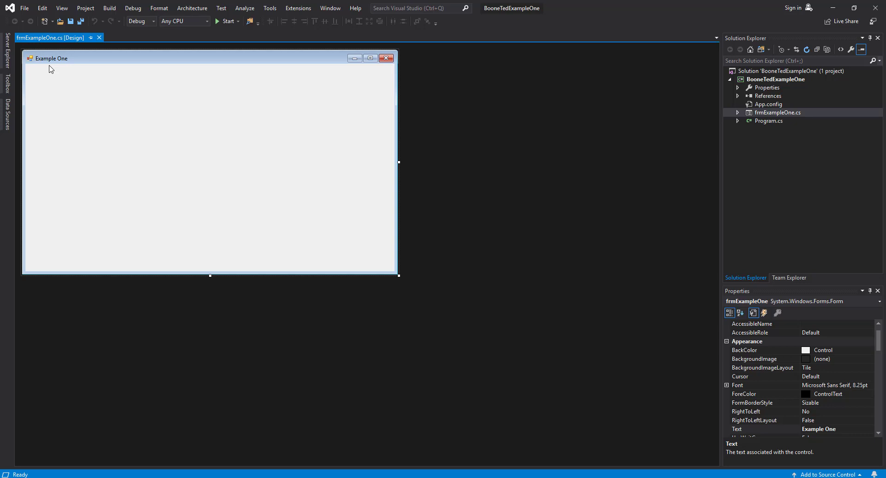
{"action": "mouse_move", "coordinate": [559, 140]}
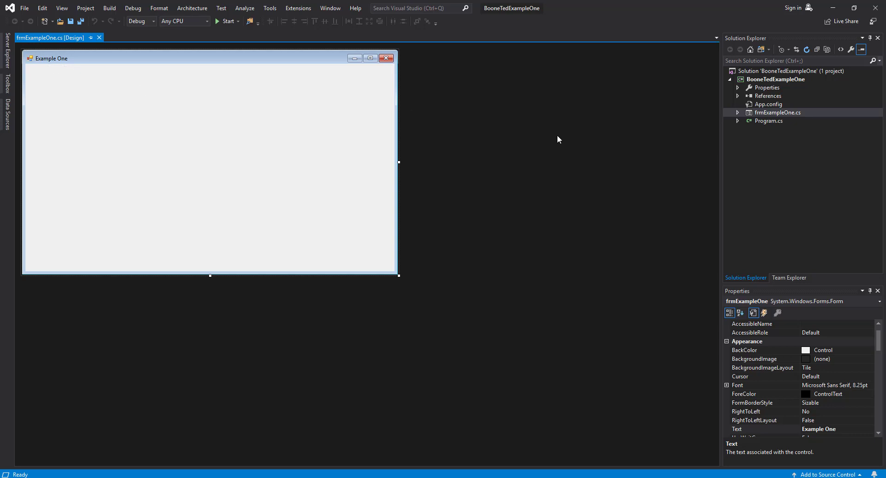
{"action": "mouse_move", "coordinate": [647, 151]}
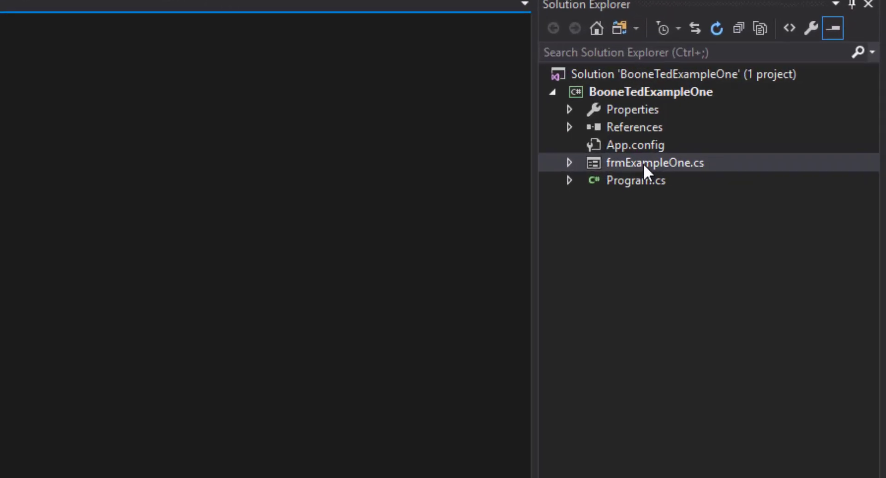
Rename frmExampleOne.cs to frmExampleTwo.cs and rename all references to it.
{"action": "left_click", "coordinate": [654, 163]}
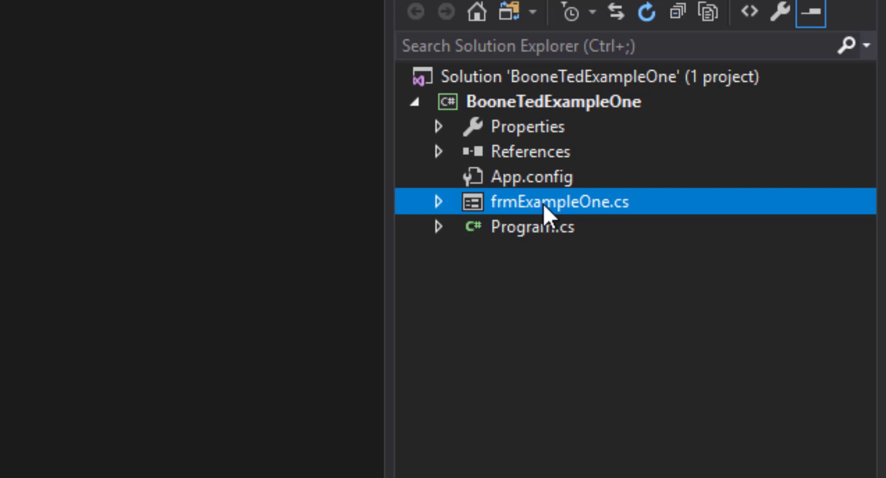
{"action": "left_click", "coordinate": [559, 201]}
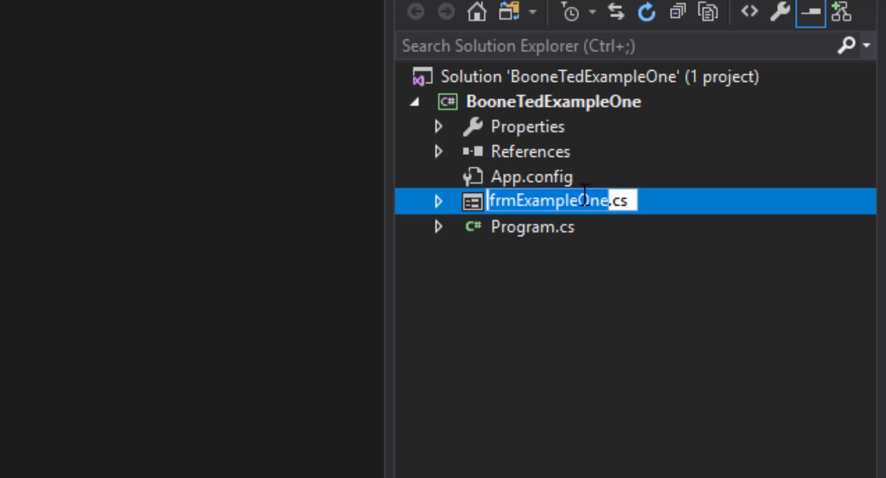
{"action": "double_click", "coordinate": [591, 200]}
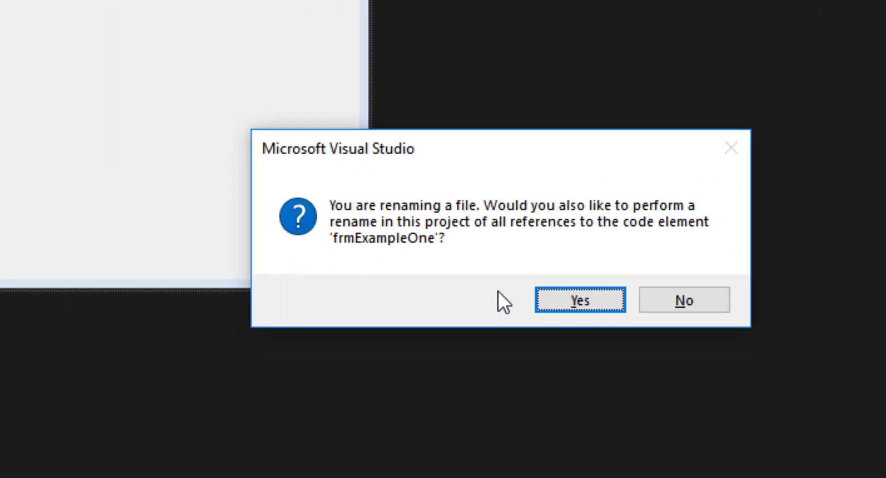
{"action": "mouse_move", "coordinate": [522, 302]}
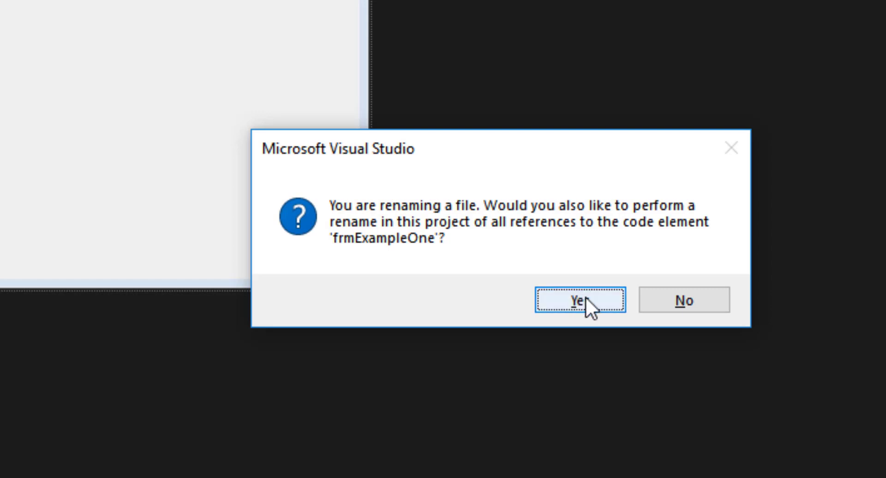
{"action": "left_click", "coordinate": [580, 300]}
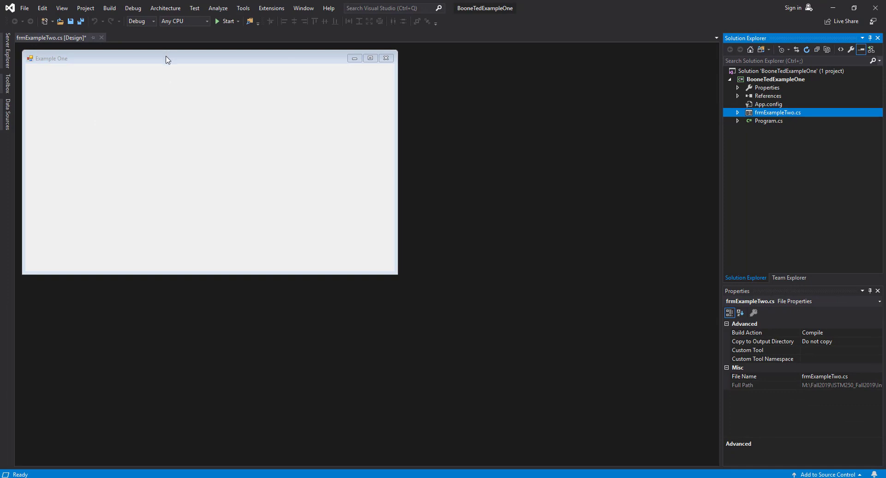
Change the form's Text property from Example One to 'Example Two'.
{"action": "left_click", "coordinate": [170, 60]}
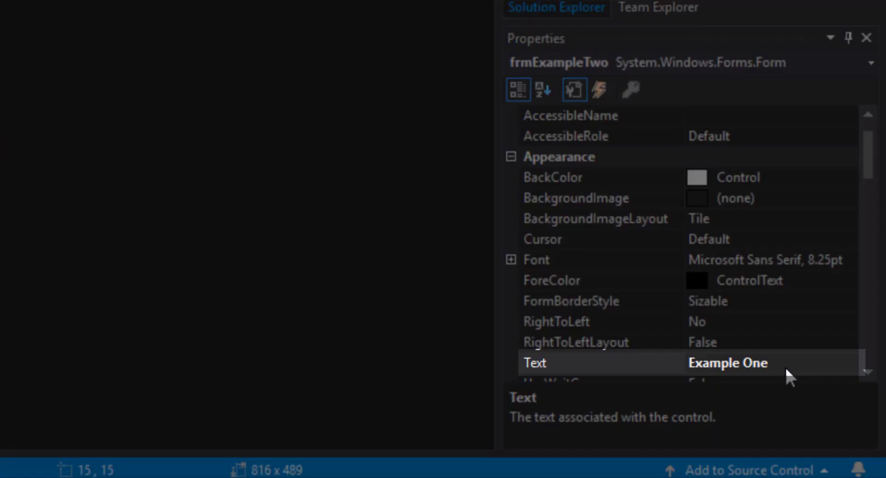
{"action": "left_click", "coordinate": [746, 363]}
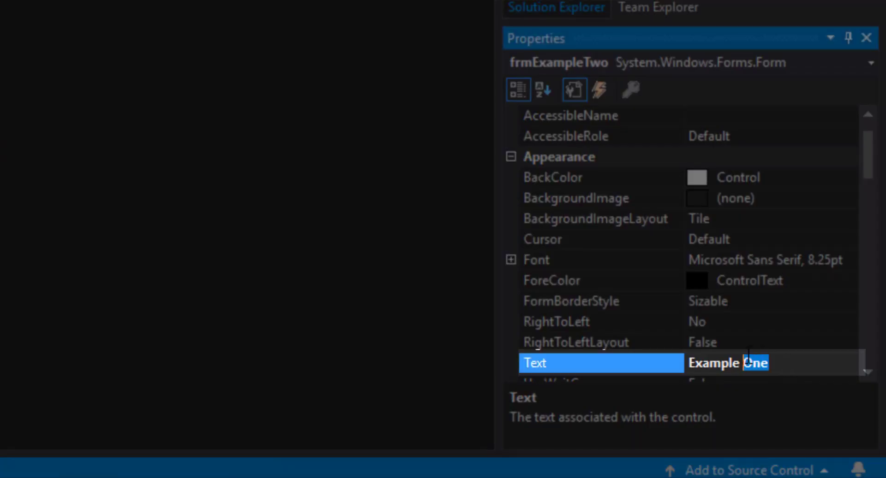
{"action": "type", "text": "Example T"}
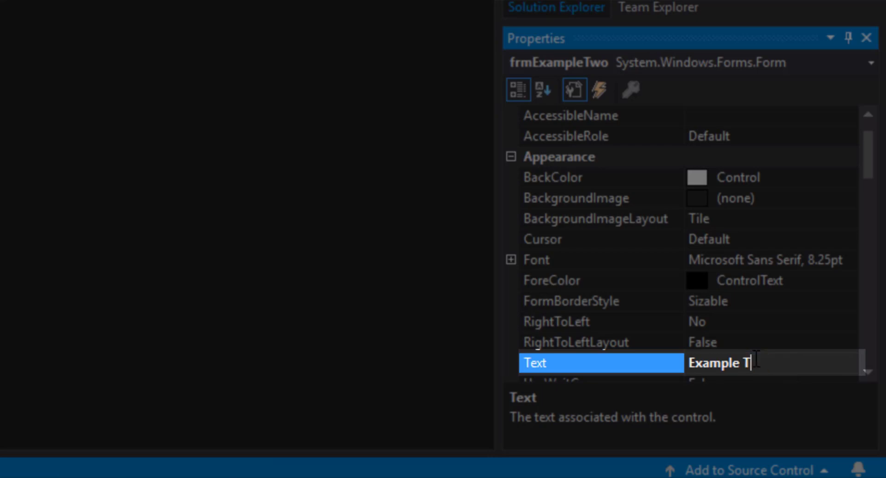
{"action": "type", "text": "wo"}
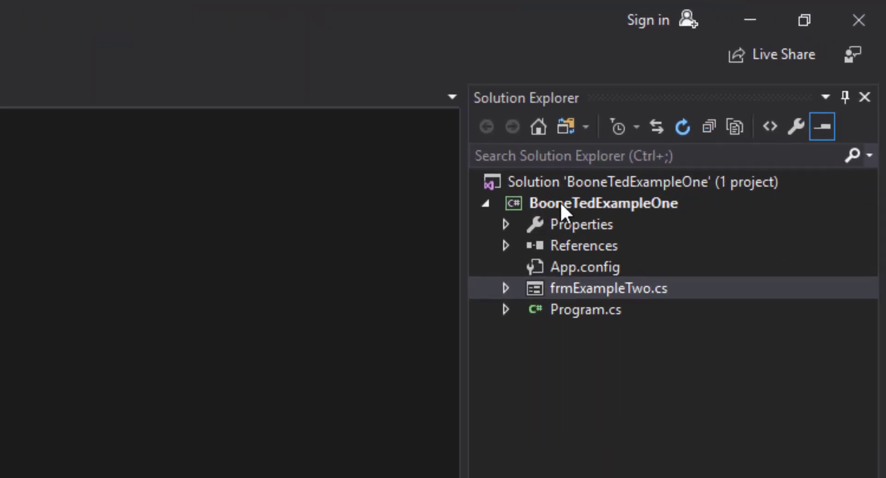
Rename the BooneTedExampleOne project to BooneTedExampleTwo and save all changes.
{"action": "left_click", "coordinate": [604, 203]}
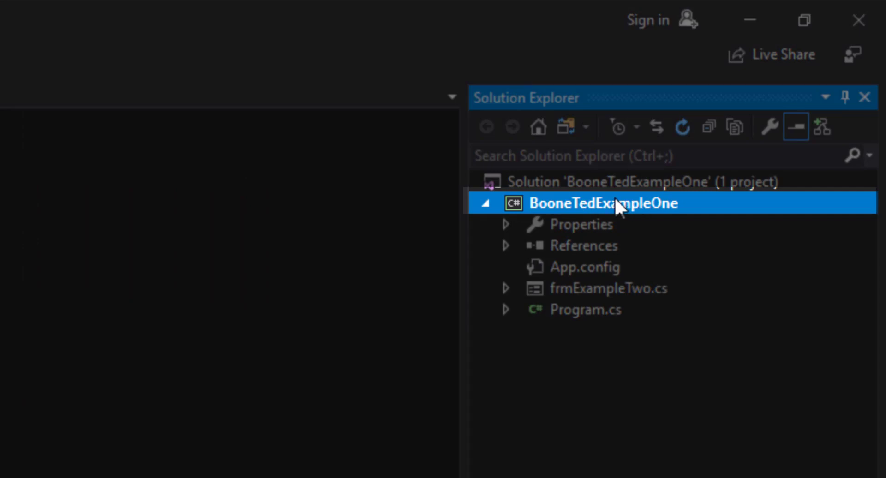
{"action": "mouse_move", "coordinate": [641, 212]}
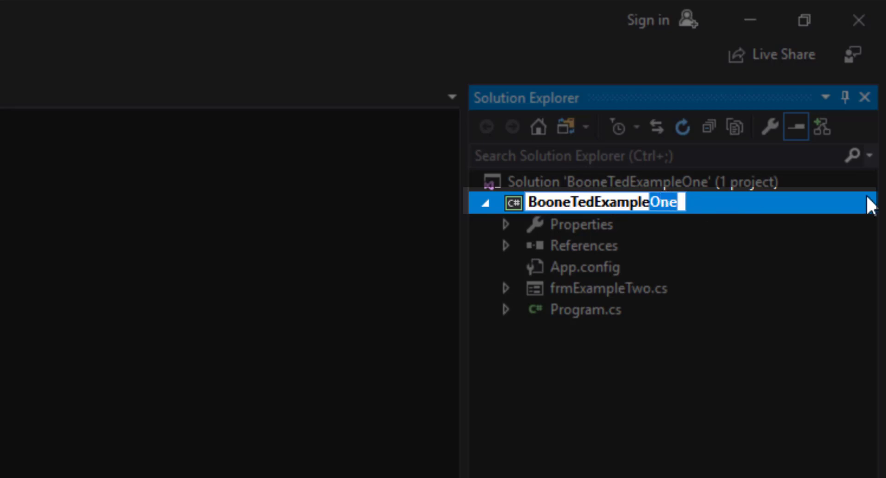
{"action": "type", "text": "Two"}
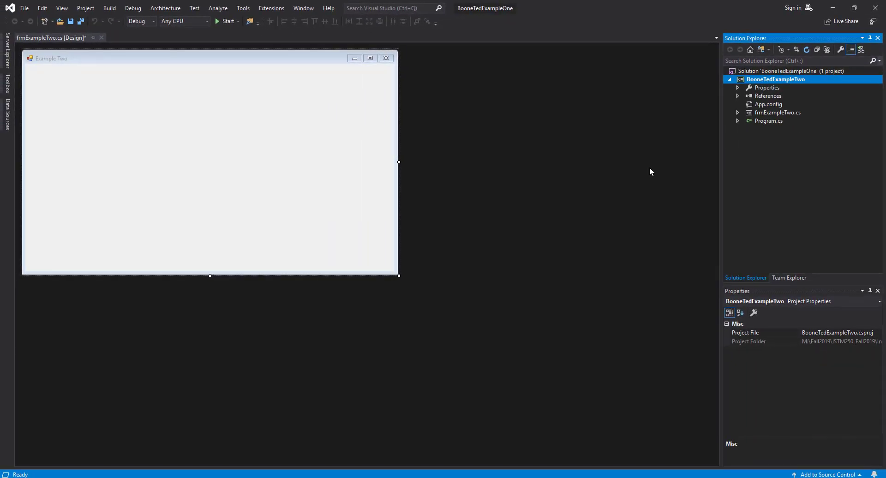
{"action": "mouse_move", "coordinate": [70, 22]}
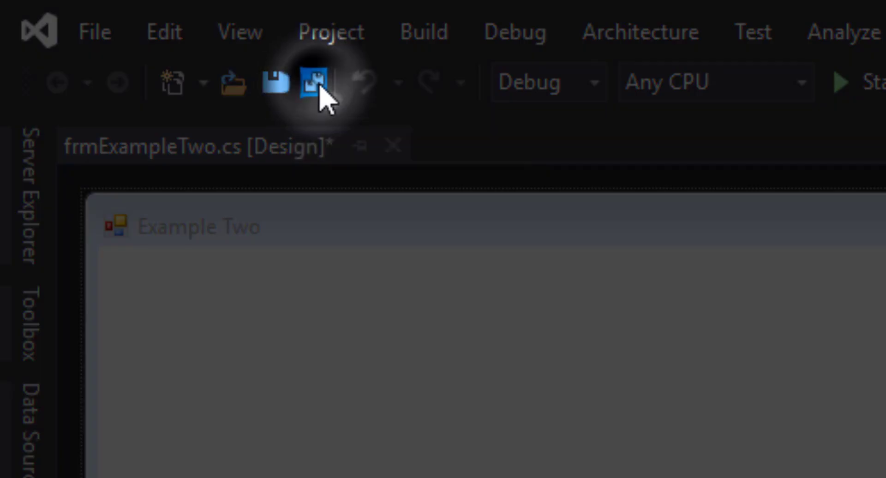
{"action": "left_click", "coordinate": [312, 82]}
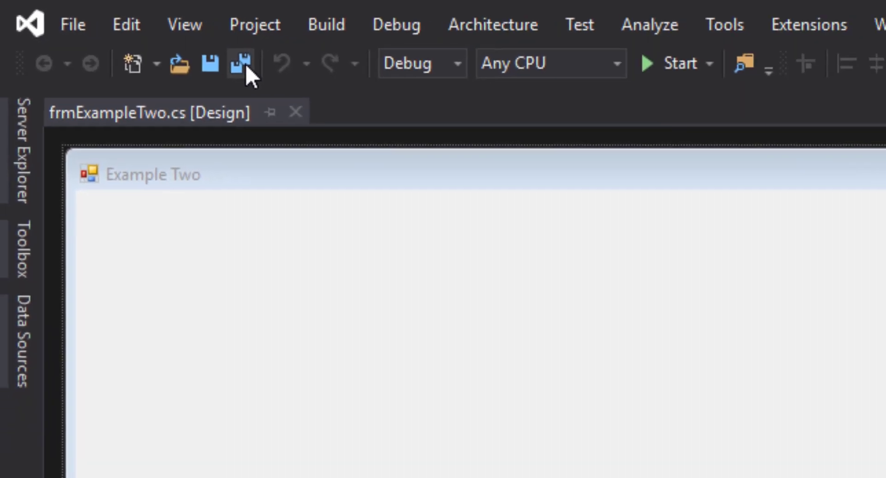
{"action": "left_click", "coordinate": [238, 63]}
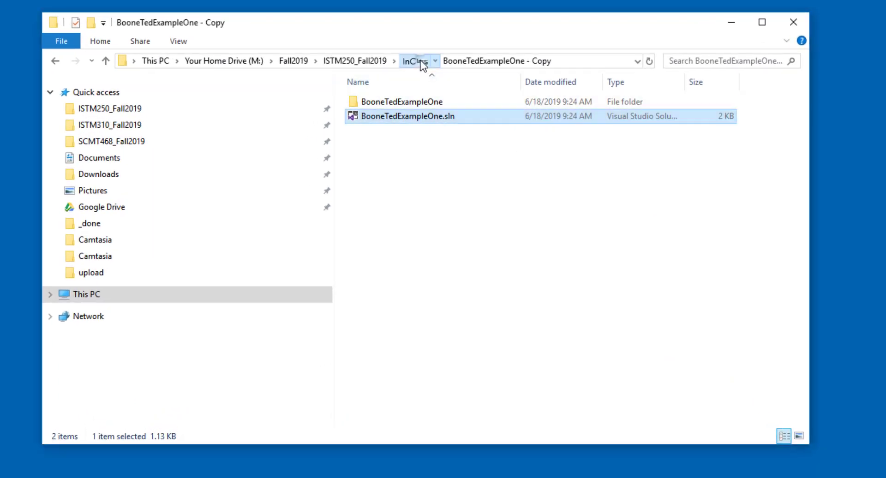
Rename the 'BooneTedExampleOne - Copy' folder in InClass to BooneTedExampleTwo.
{"action": "left_click", "coordinate": [408, 61]}
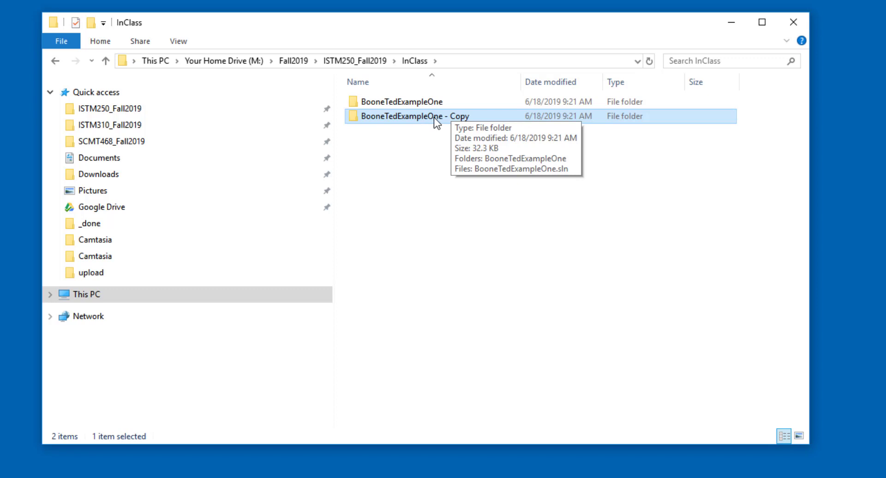
{"action": "left_click", "coordinate": [420, 116]}
{"action": "type", "text": "Tw"}
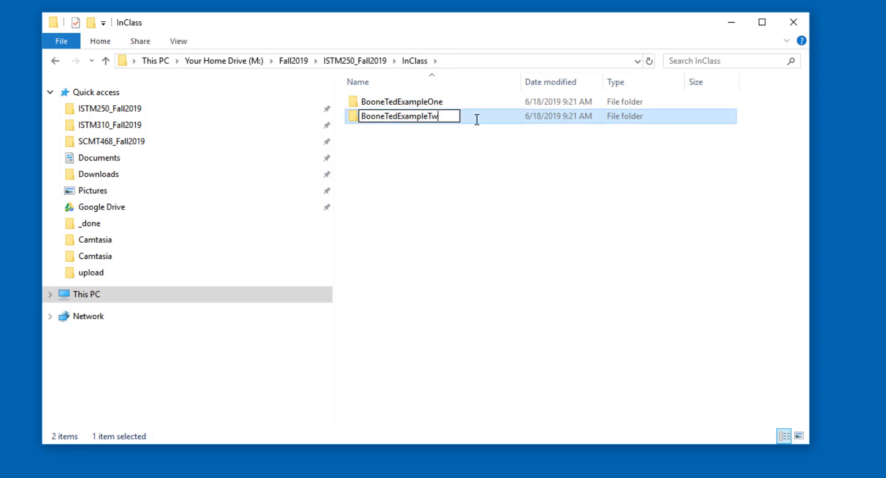
{"action": "type", "text": "o"}
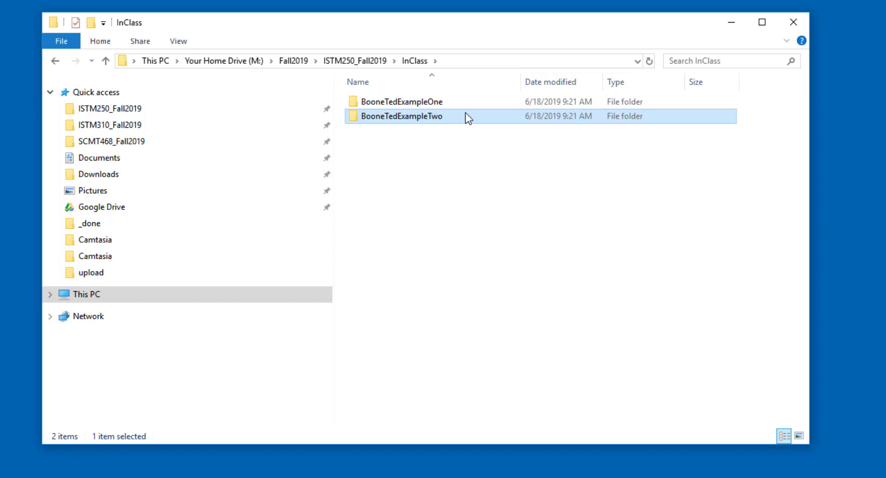
Inside the BooneTedExampleTwo folder, rename BooneTedExampleOne.sln to BooneTedExampleTwo.sln.
{"action": "double_click", "coordinate": [401, 116]}
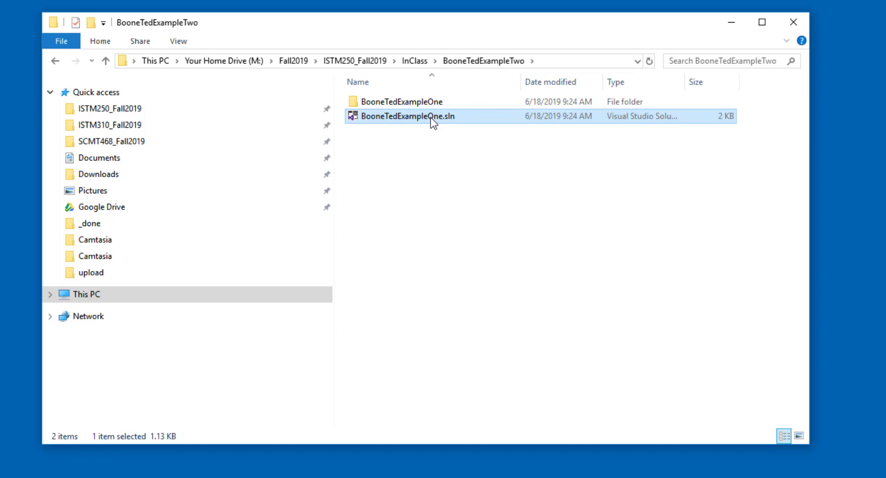
{"action": "left_click", "coordinate": [407, 116]}
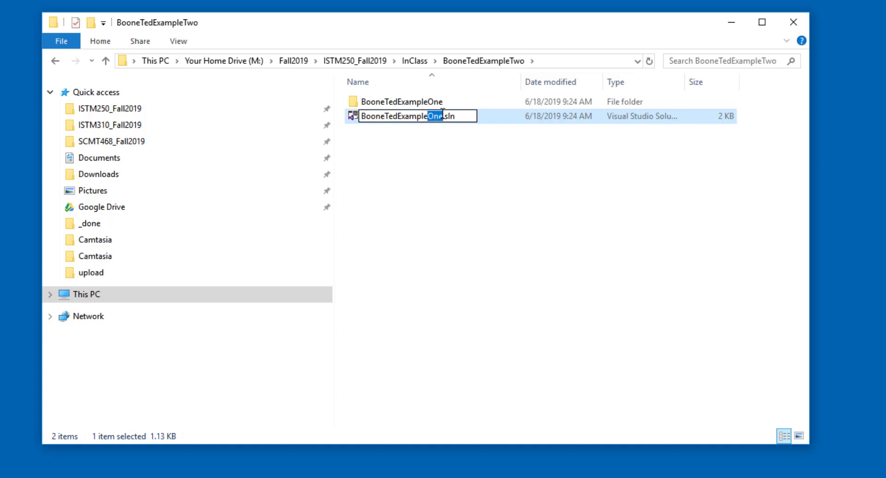
{"action": "type", "text": "Two"}
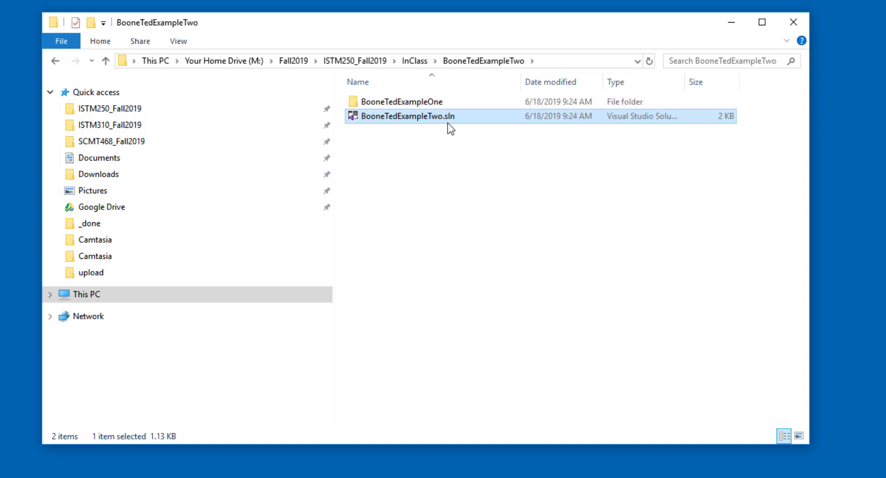
{"action": "mouse_move", "coordinate": [455, 124]}
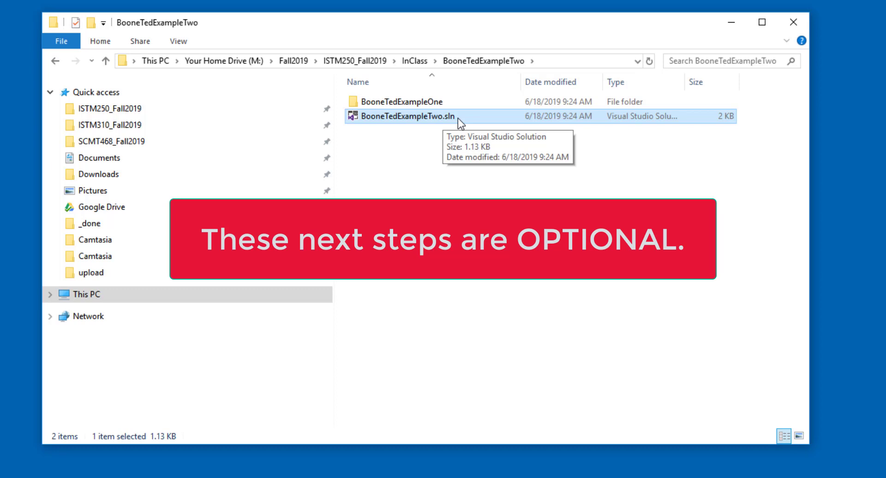
{"action": "mouse_move", "coordinate": [463, 126]}
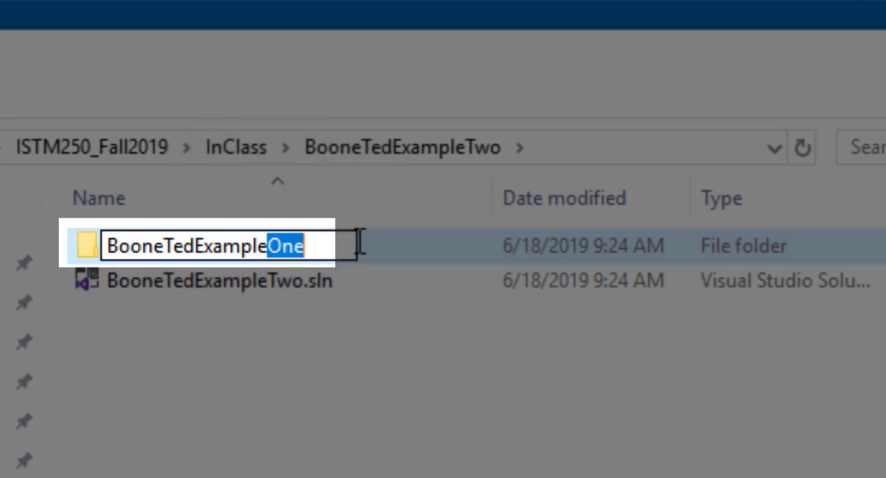
Rename the inner BooneTedExampleOne project folder to BooneTedExampleTwo.
{"action": "type", "text": "Two"}
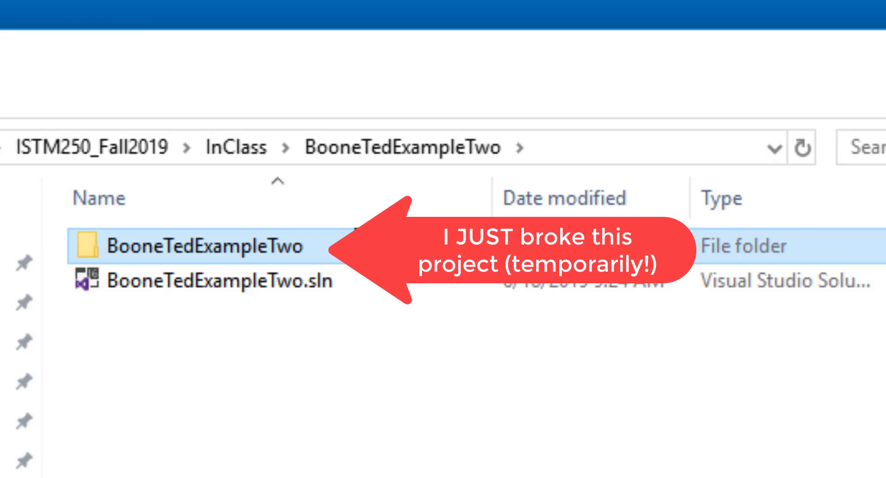
{"action": "mouse_move", "coordinate": [231, 292]}
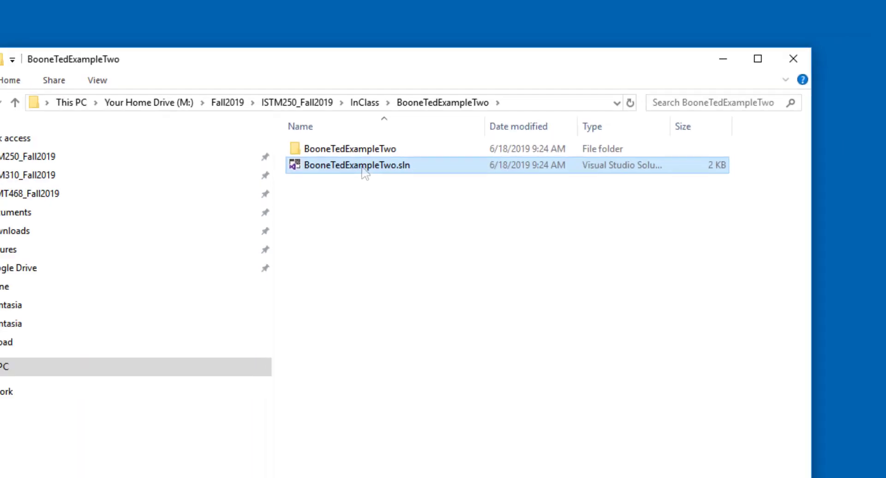
{"action": "double_click", "coordinate": [356, 166]}
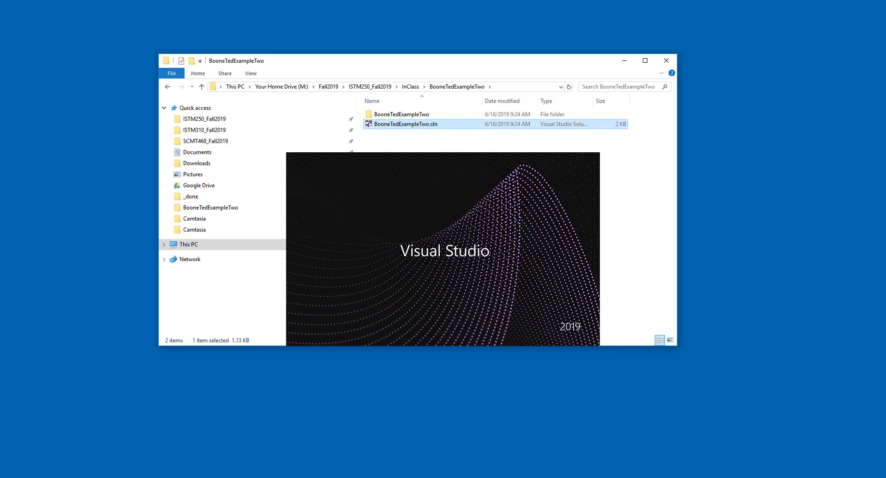
{"action": "double_click", "coordinate": [405, 124]}
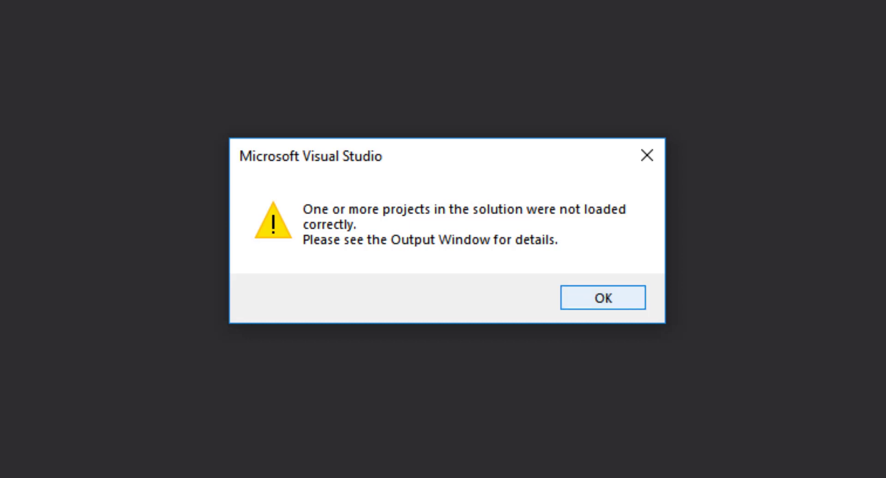
{"action": "left_click", "coordinate": [602, 297]}
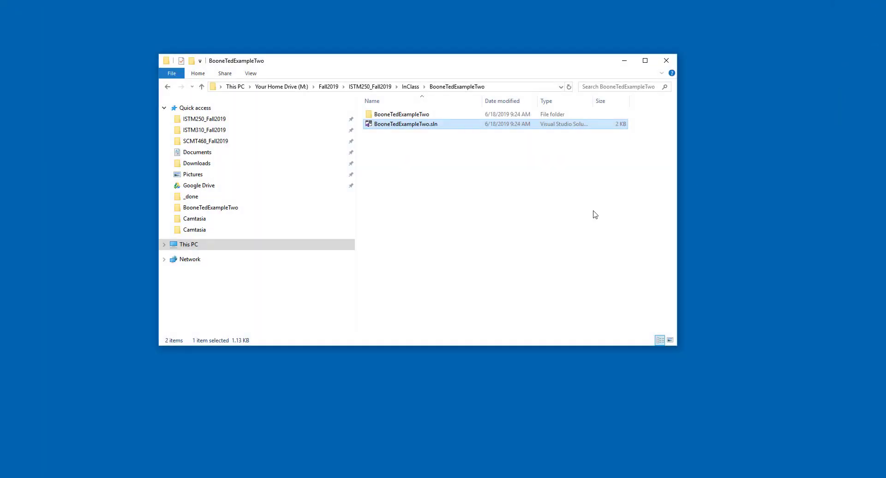
{"action": "left_click", "coordinate": [401, 114]}
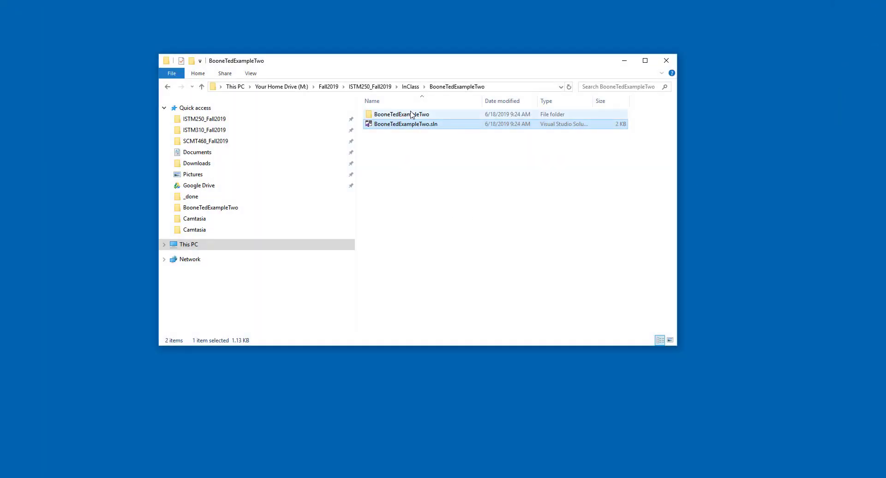
{"action": "mouse_move", "coordinate": [401, 114]}
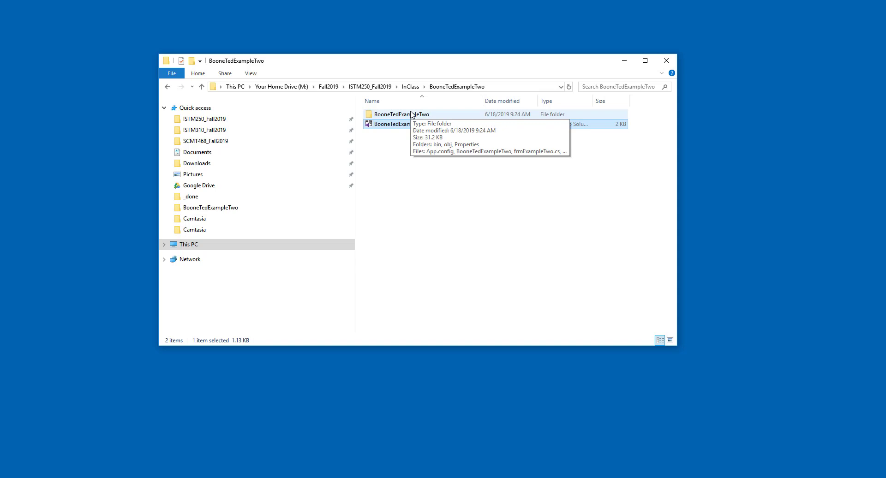
{"action": "mouse_move", "coordinate": [406, 161]}
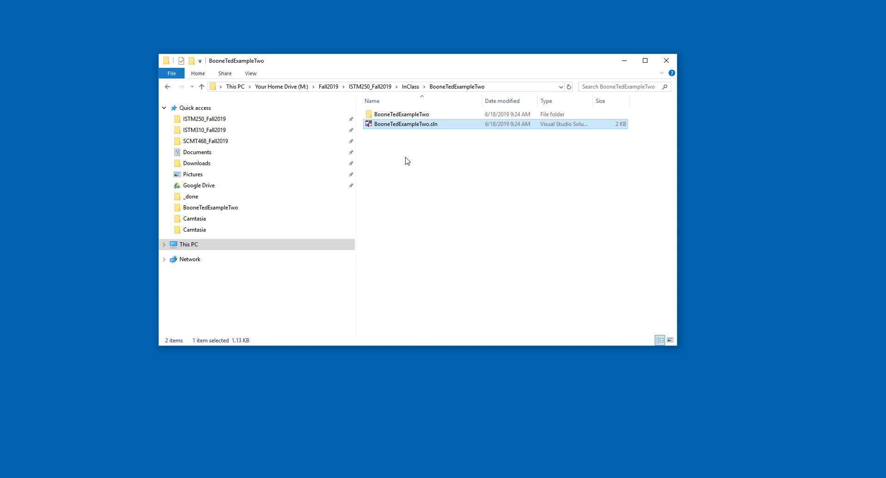
{"action": "mouse_move", "coordinate": [406, 127]}
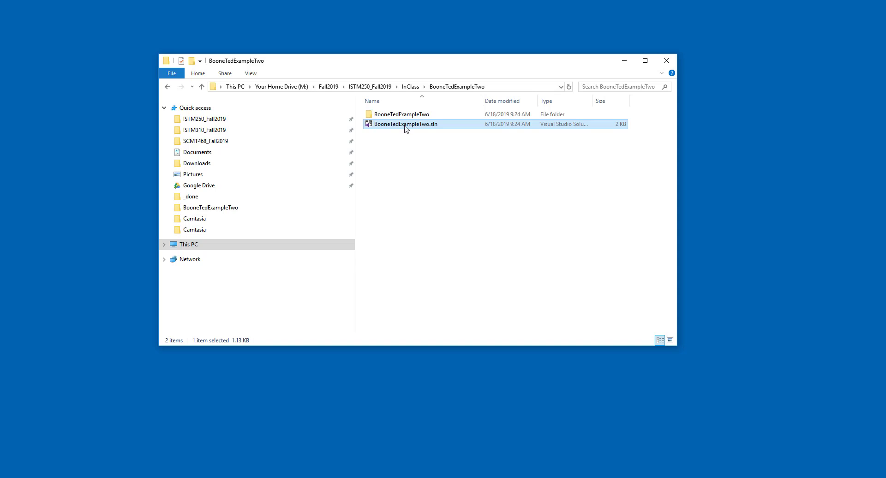
Open BooneTedExampleTwo.sln in Notepad once, without making Notepad the default for .sln files.
{"action": "right_click", "coordinate": [406, 124]}
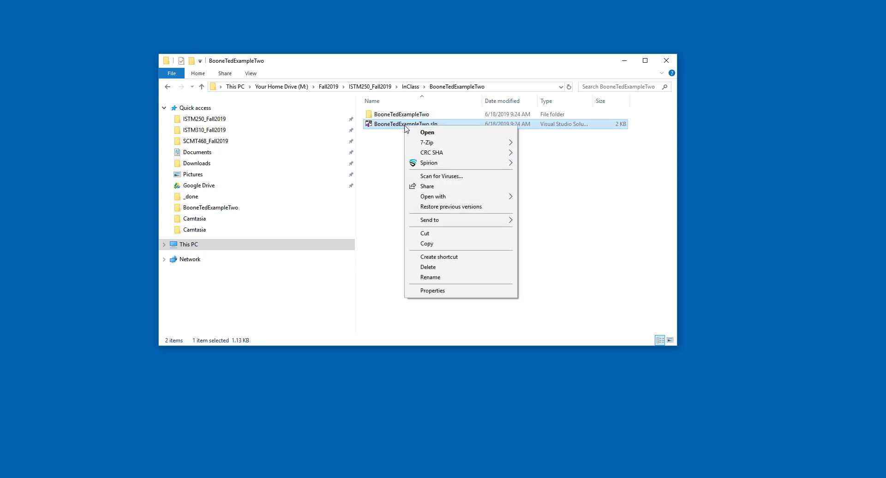
{"action": "mouse_move", "coordinate": [436, 196]}
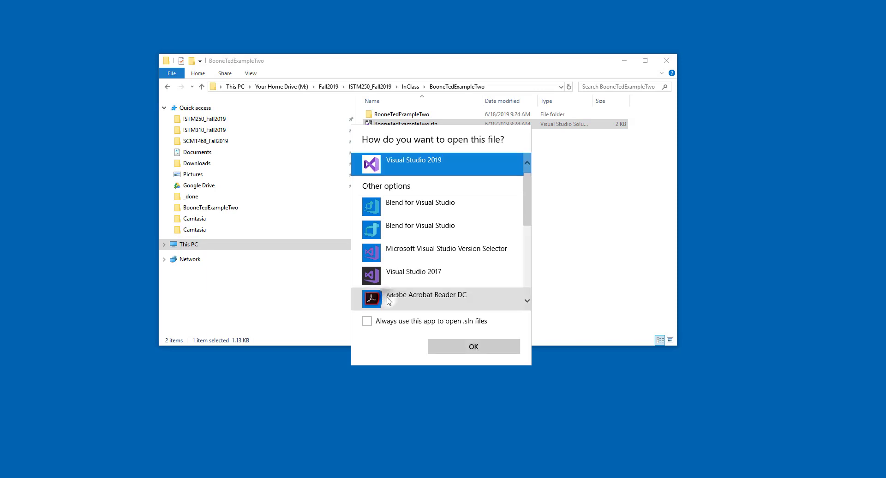
{"action": "scroll", "scroll_direction": "down", "scroll_amount": 3}
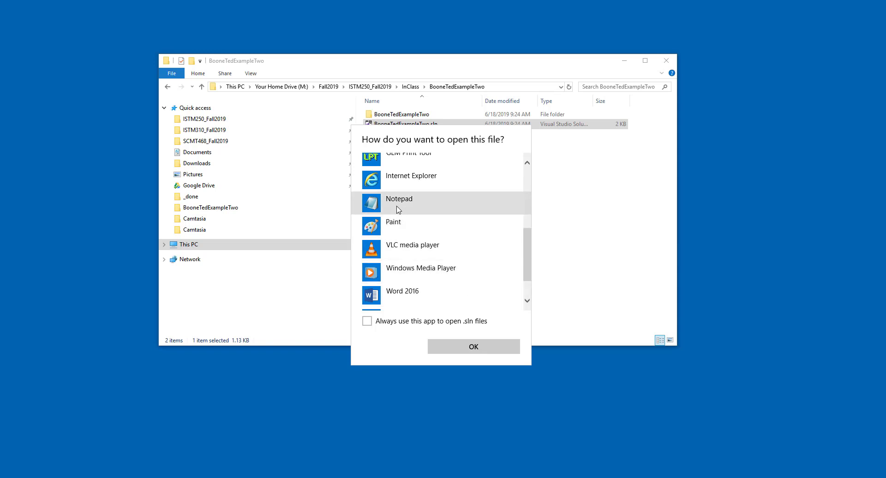
{"action": "left_click", "coordinate": [399, 203]}
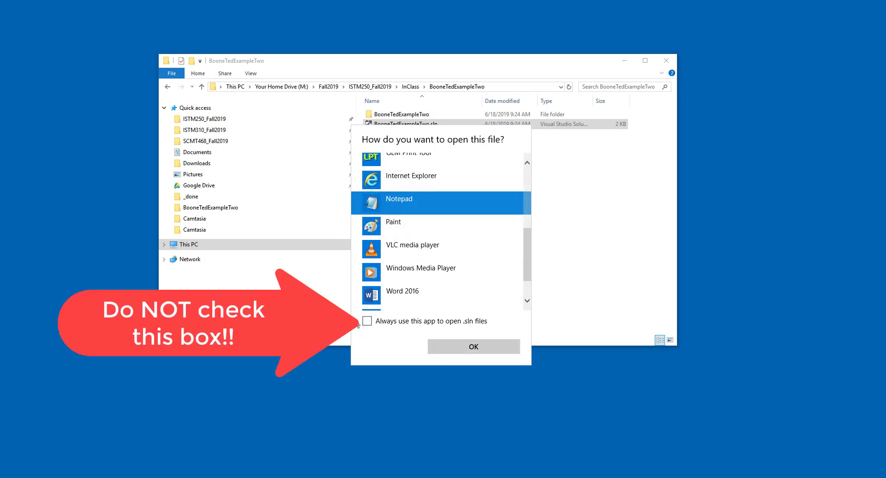
{"action": "mouse_move", "coordinate": [371, 325]}
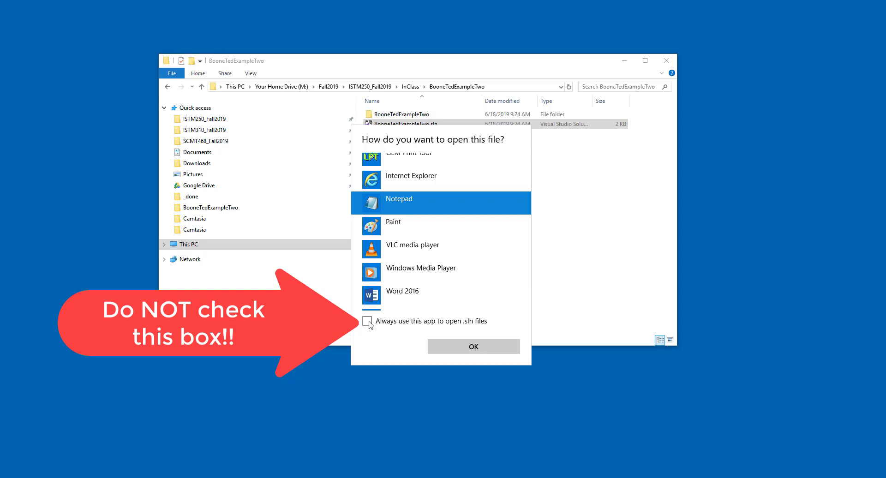
{"action": "left_click", "coordinate": [473, 346]}
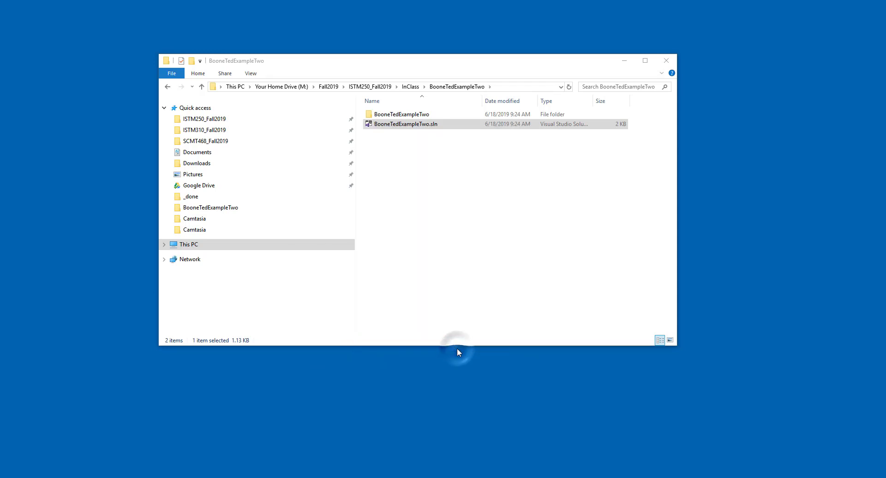
Open BooneTedExampleTwo.sln, showing its Project line still pointing to BooneTedExampleOne.
{"action": "double_click", "coordinate": [405, 124]}
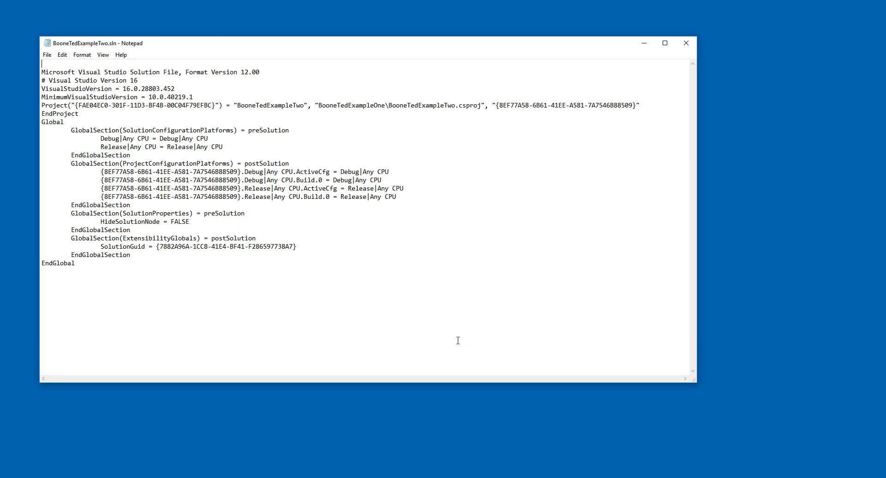
{"action": "mouse_move", "coordinate": [385, 106]}
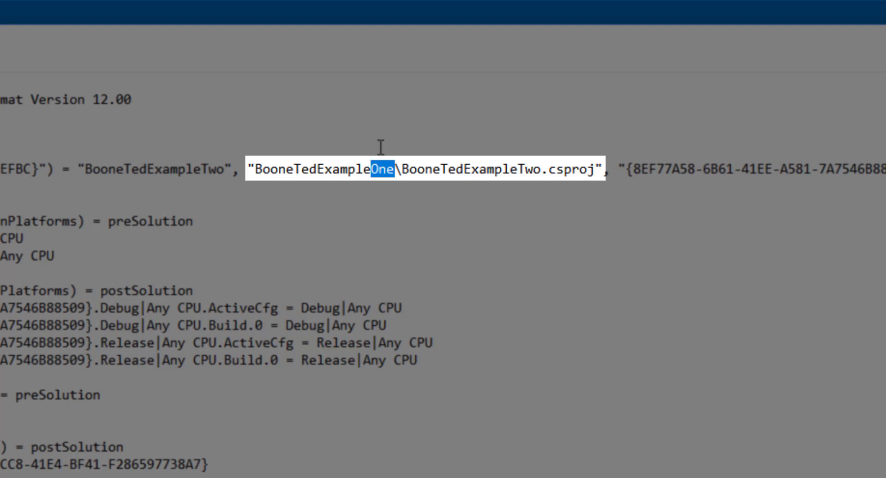
{"action": "mouse_move", "coordinate": [396, 157]}
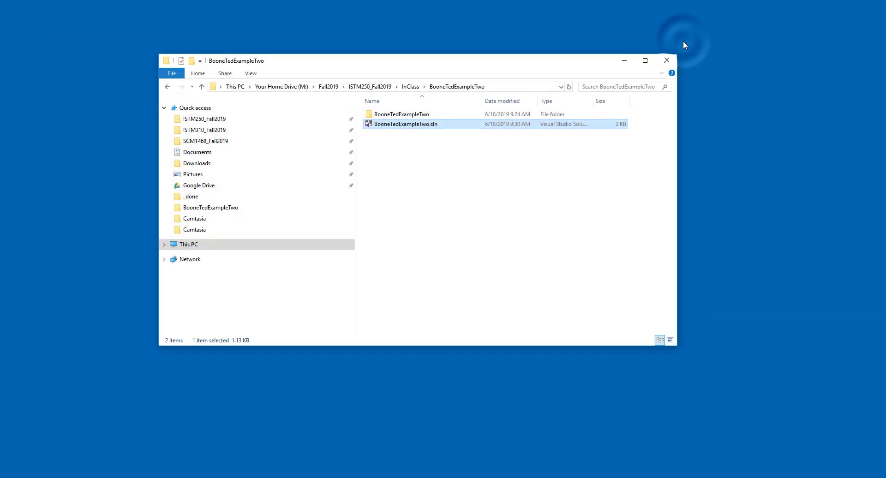
{"action": "mouse_move", "coordinate": [368, 141]}
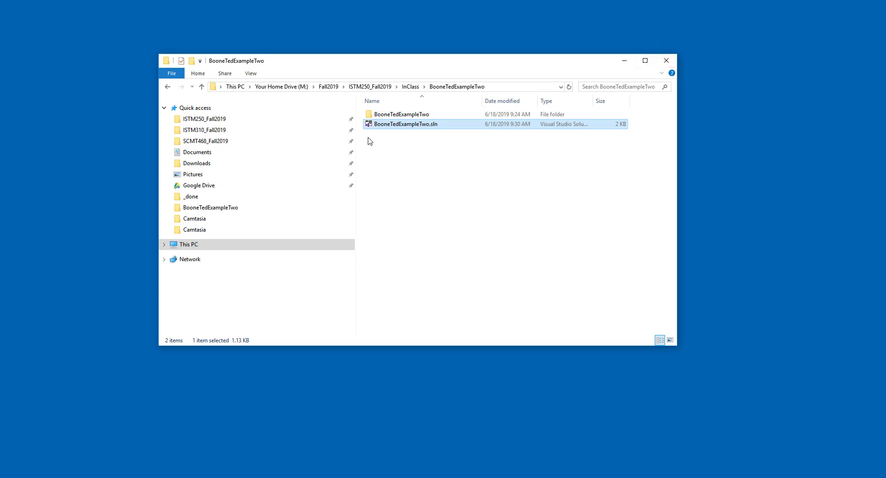
Reopen the corrected BooneTedExampleTwo.sln in Visual Studio 2019 from File Explorer.
{"action": "double_click", "coordinate": [406, 124]}
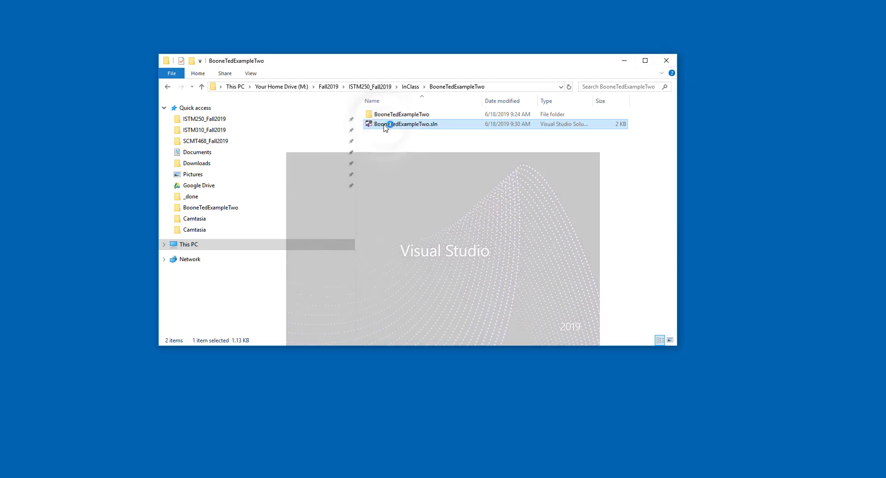
{"action": "double_click", "coordinate": [407, 124]}
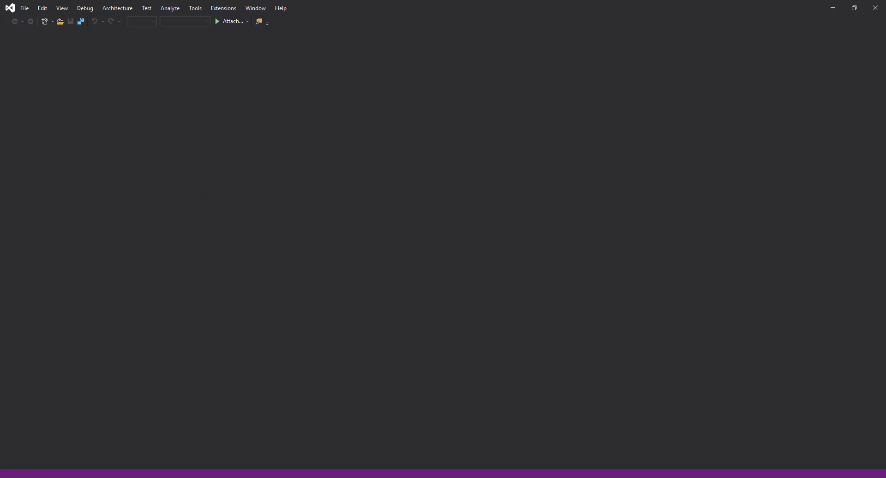